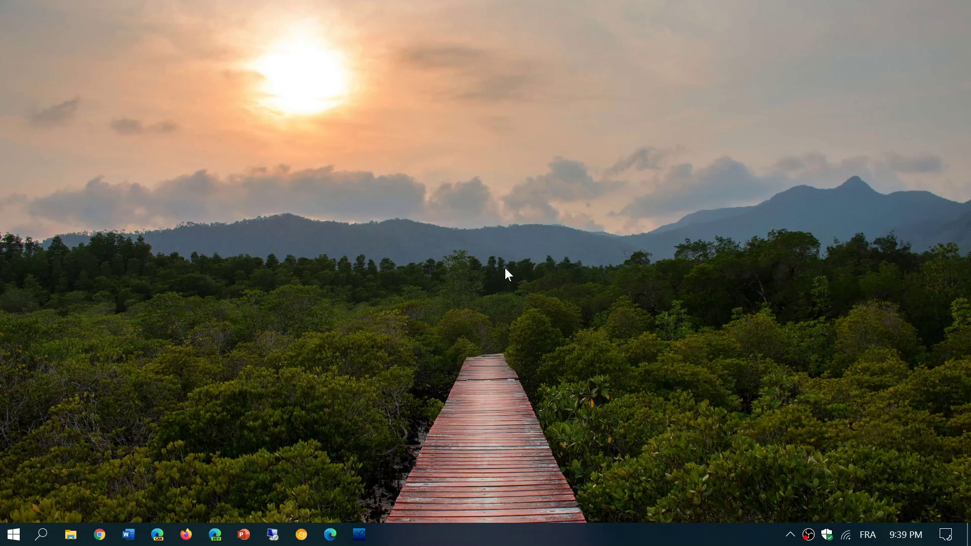
mouse_move(43, 537)
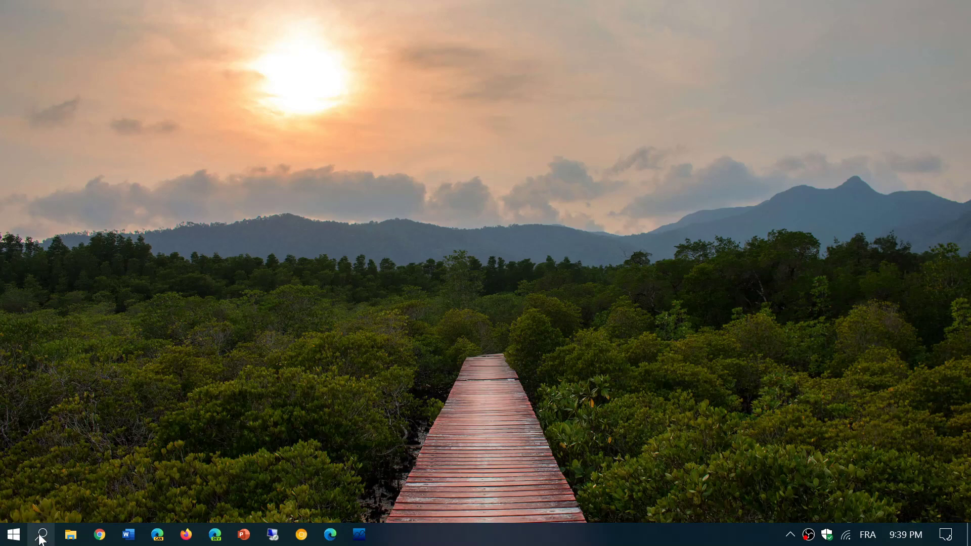
Search Windows for 'winv' to bring up the winver About Windows dialog.
click(40, 534)
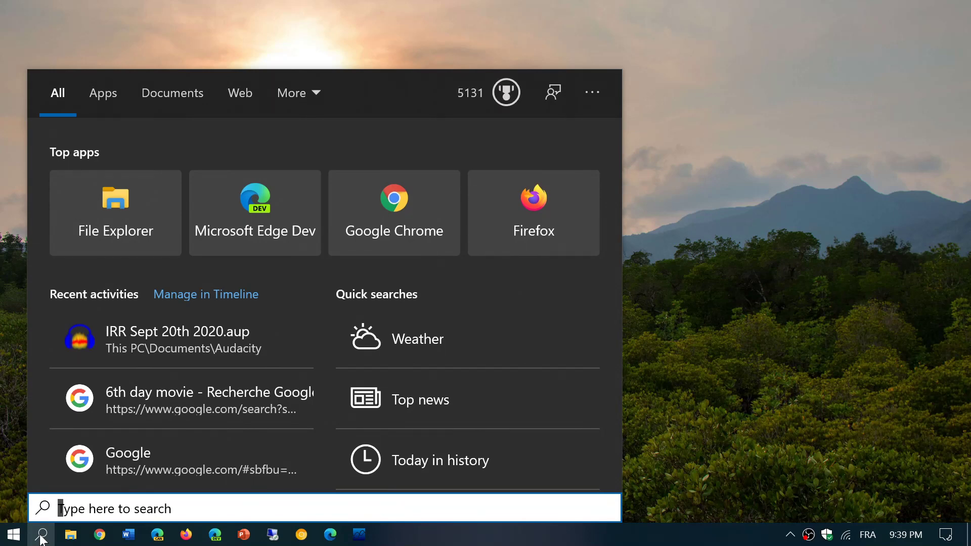
text(winv)
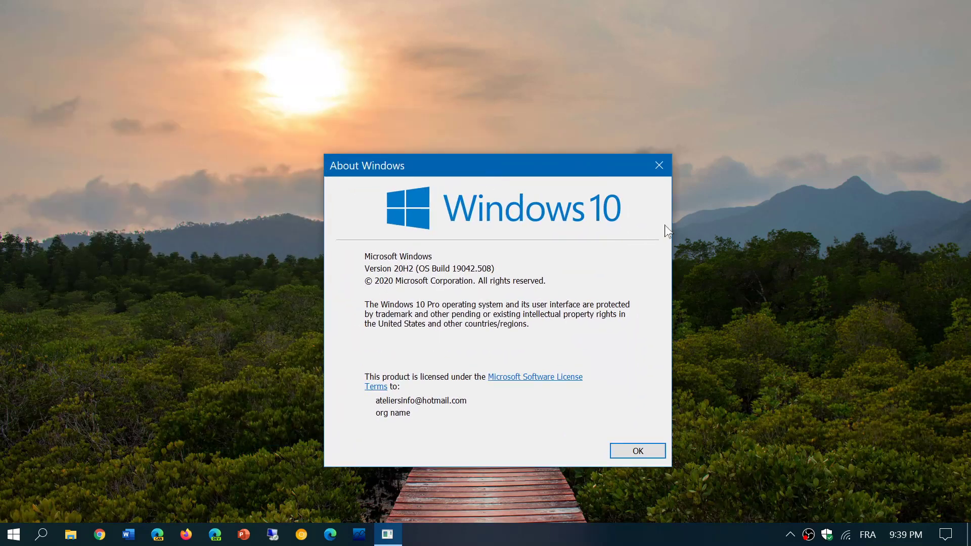
mouse_move(785, 282)
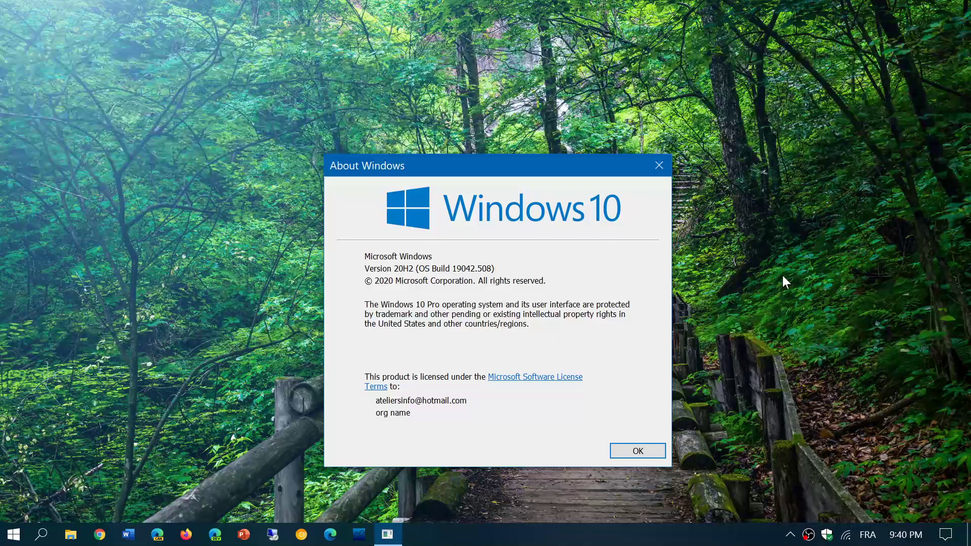
mouse_move(468, 291)
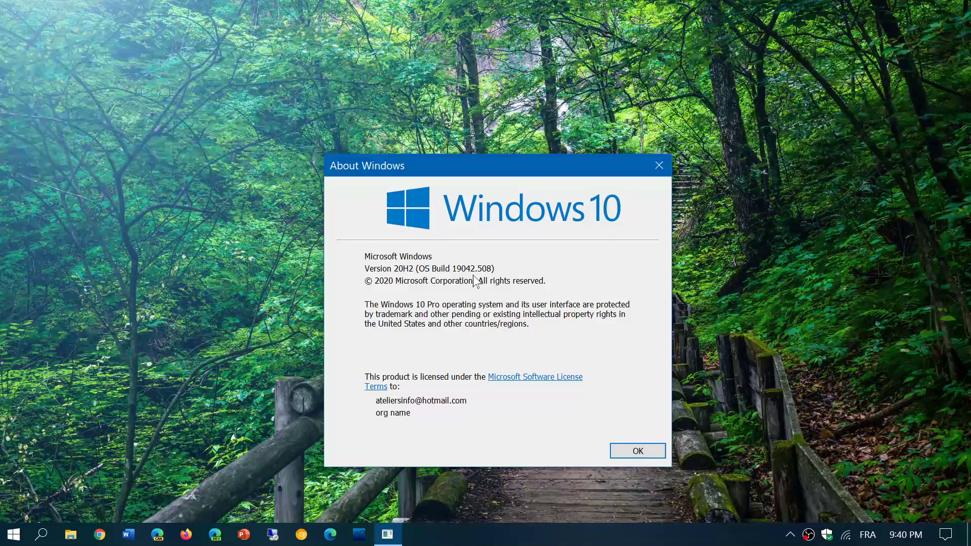
mouse_move(665, 237)
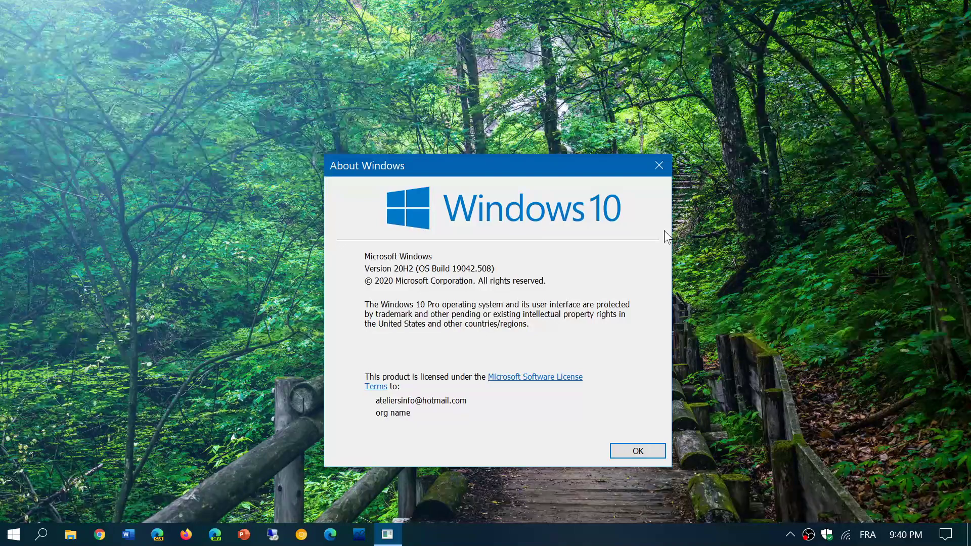